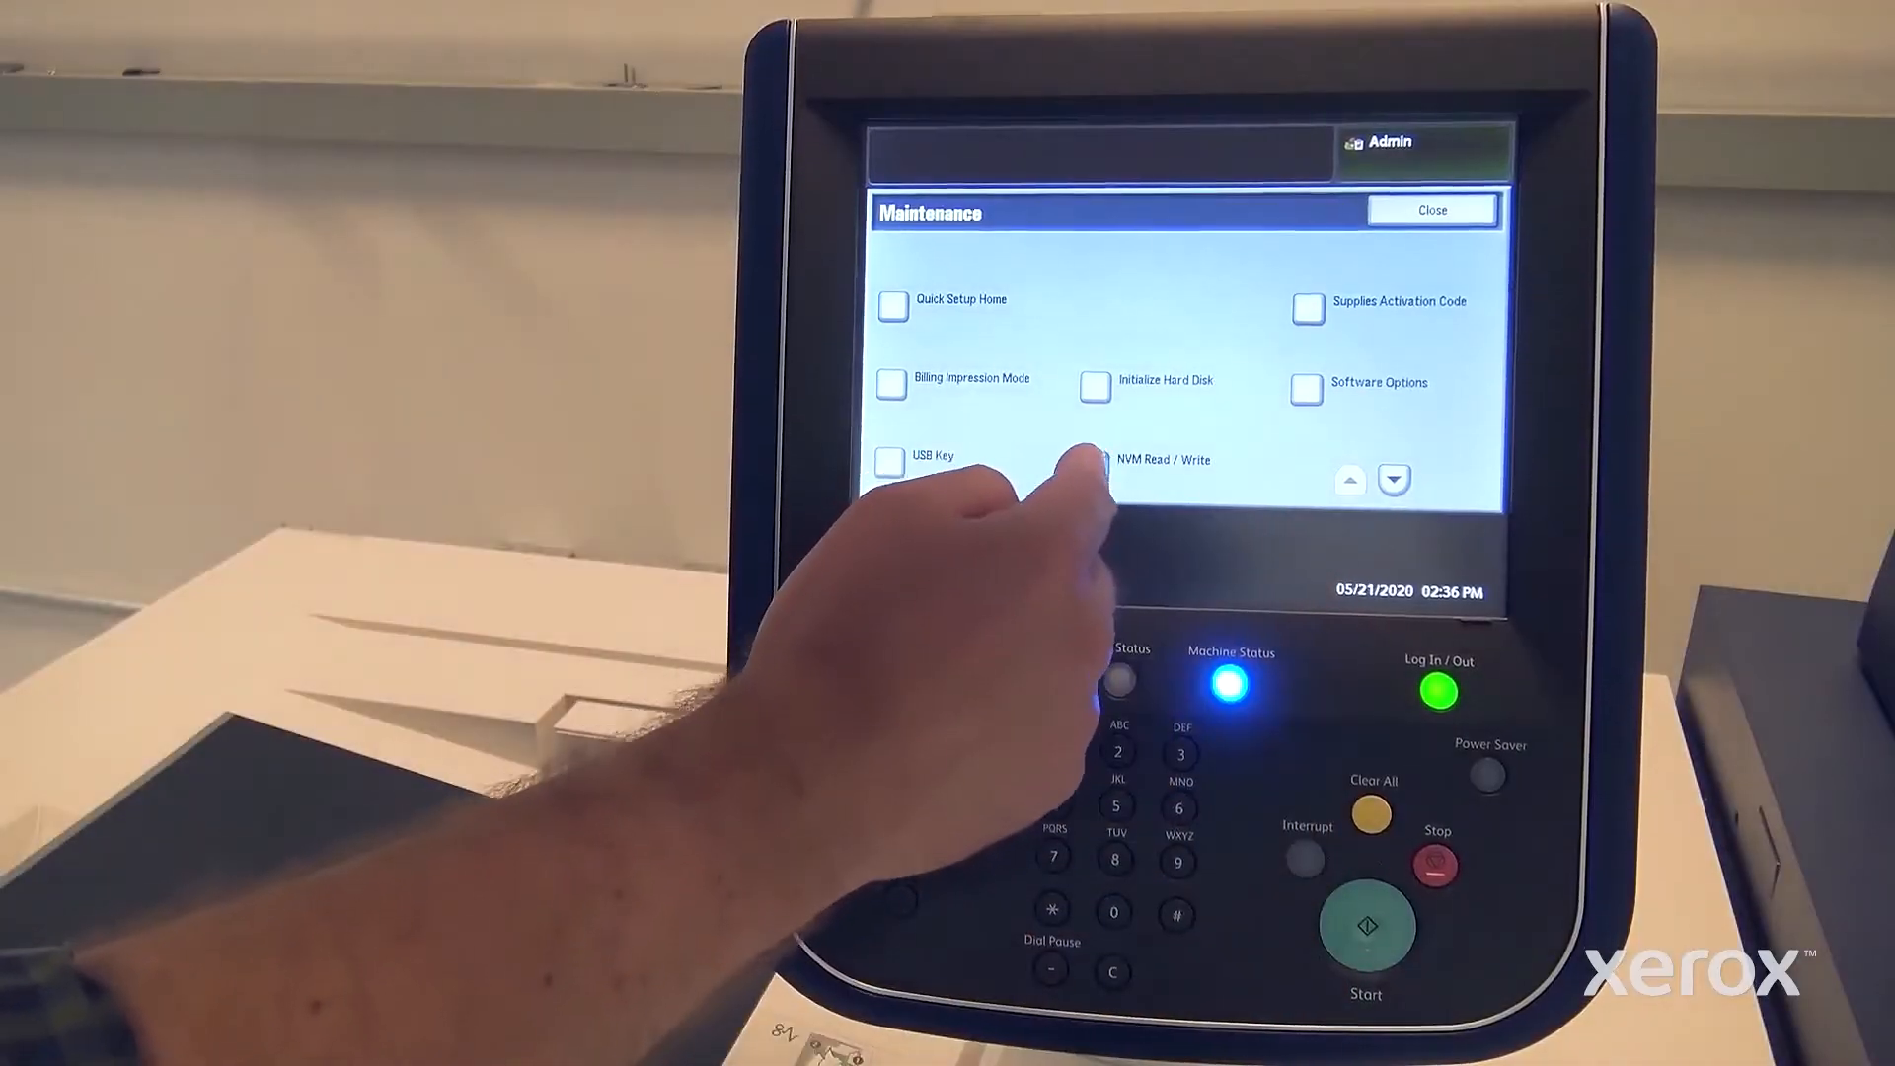
Step: Close the job preview and select the Vivid_FashShow_TicketV6_6up_CMYKPlus.pdf job in the Held list
left_click(1093, 461)
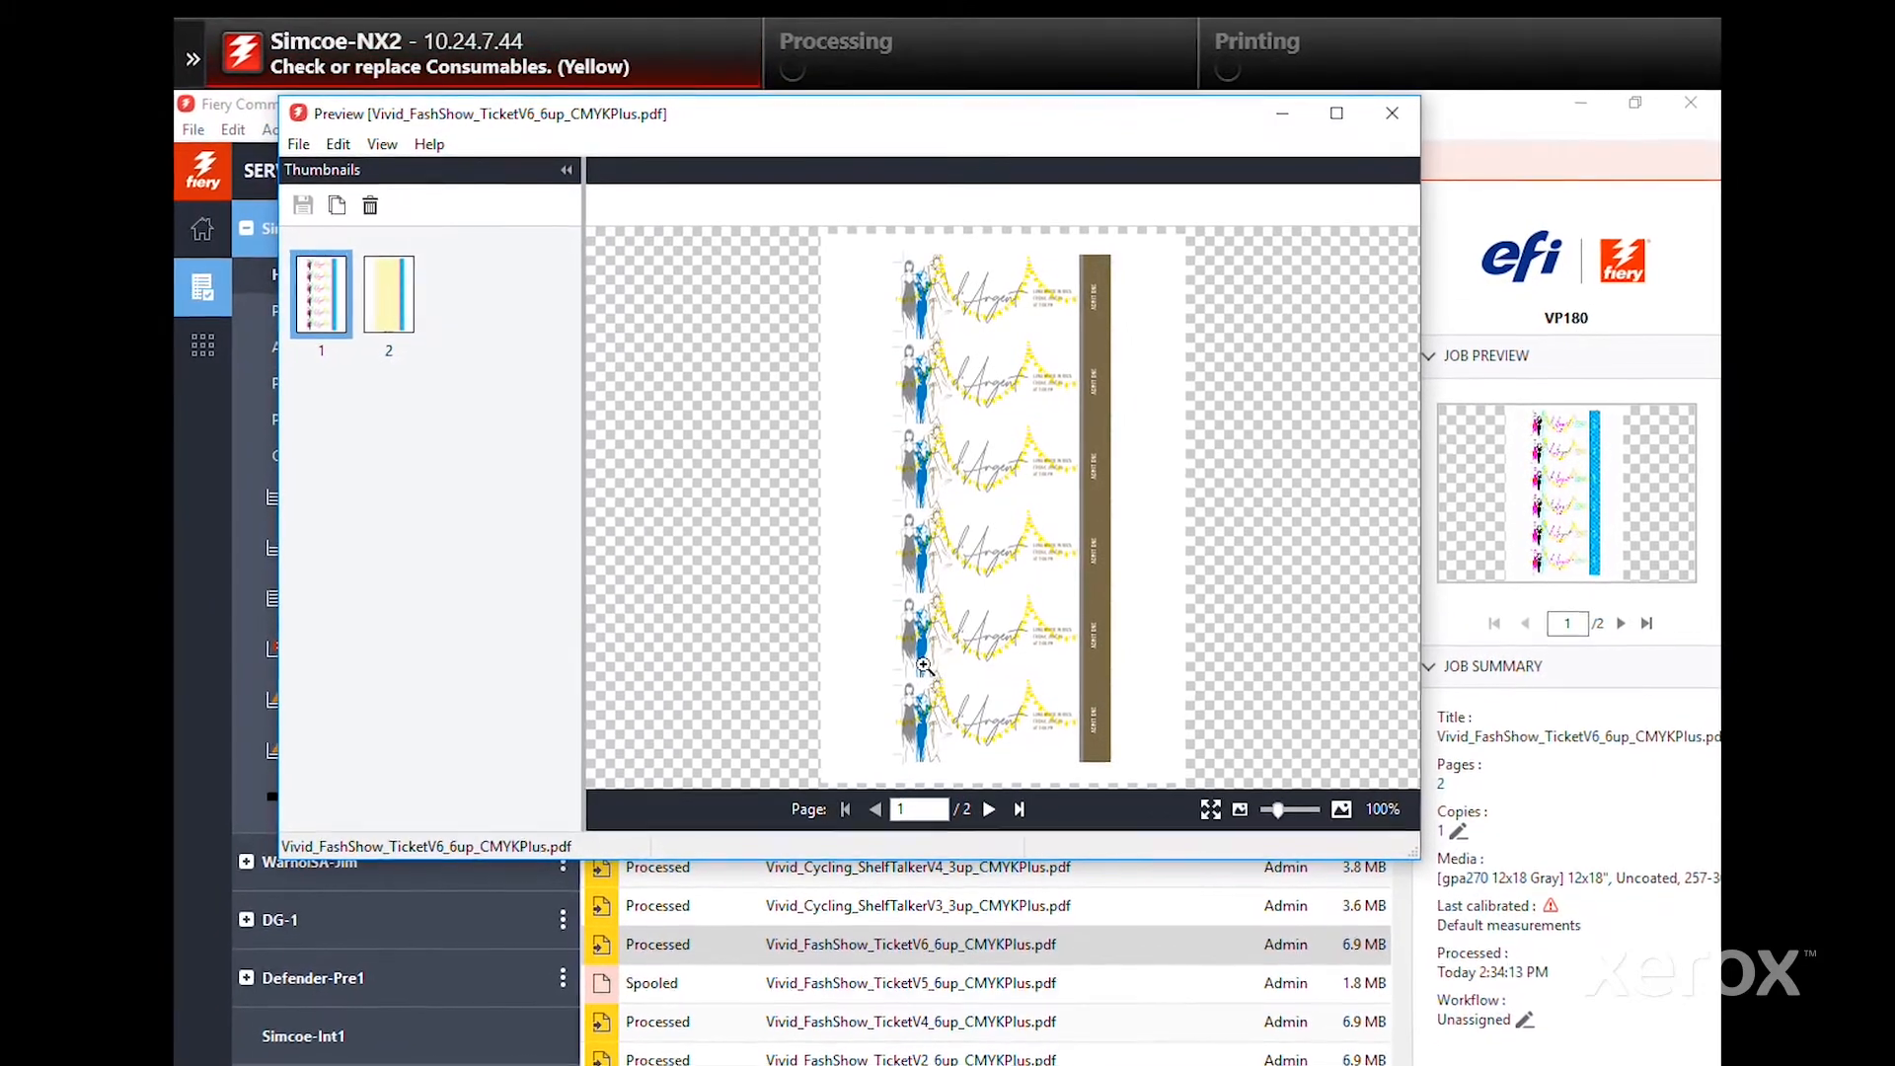
left_click(1390, 113)
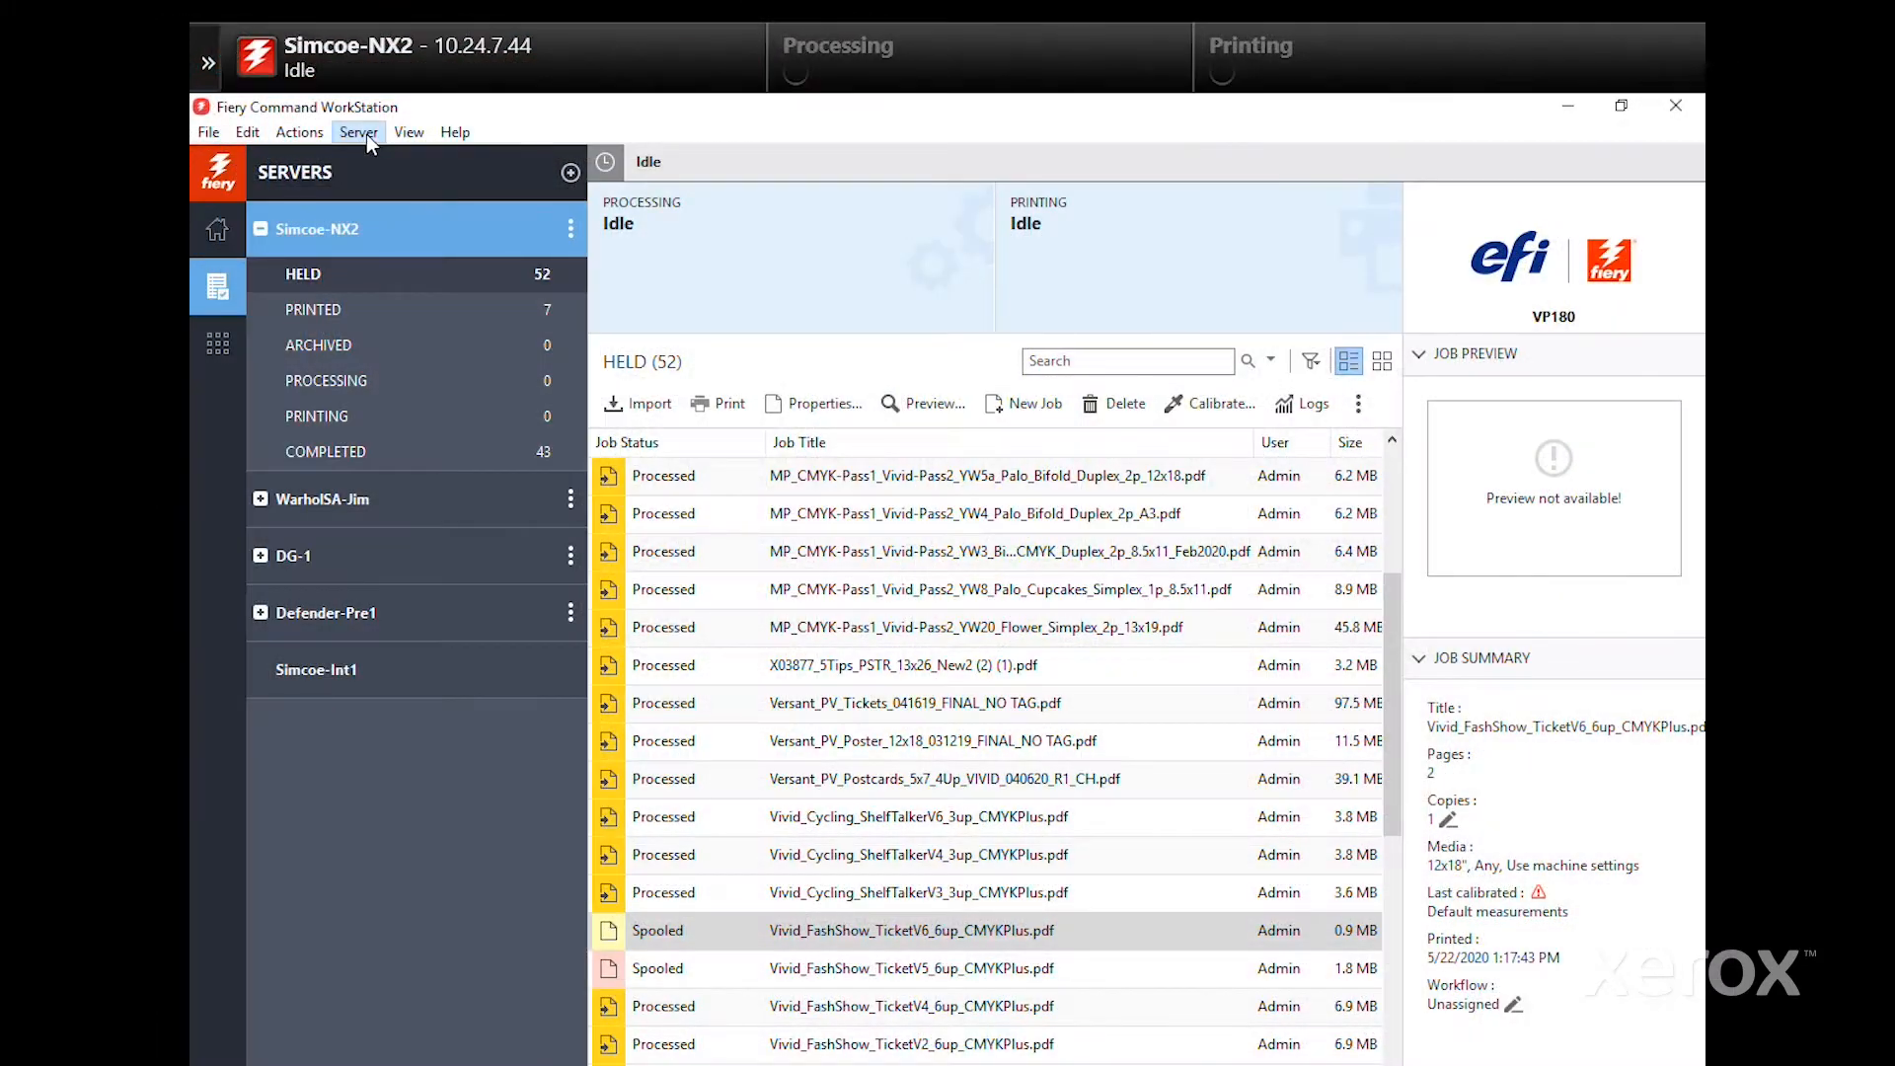
left_click(359, 131)
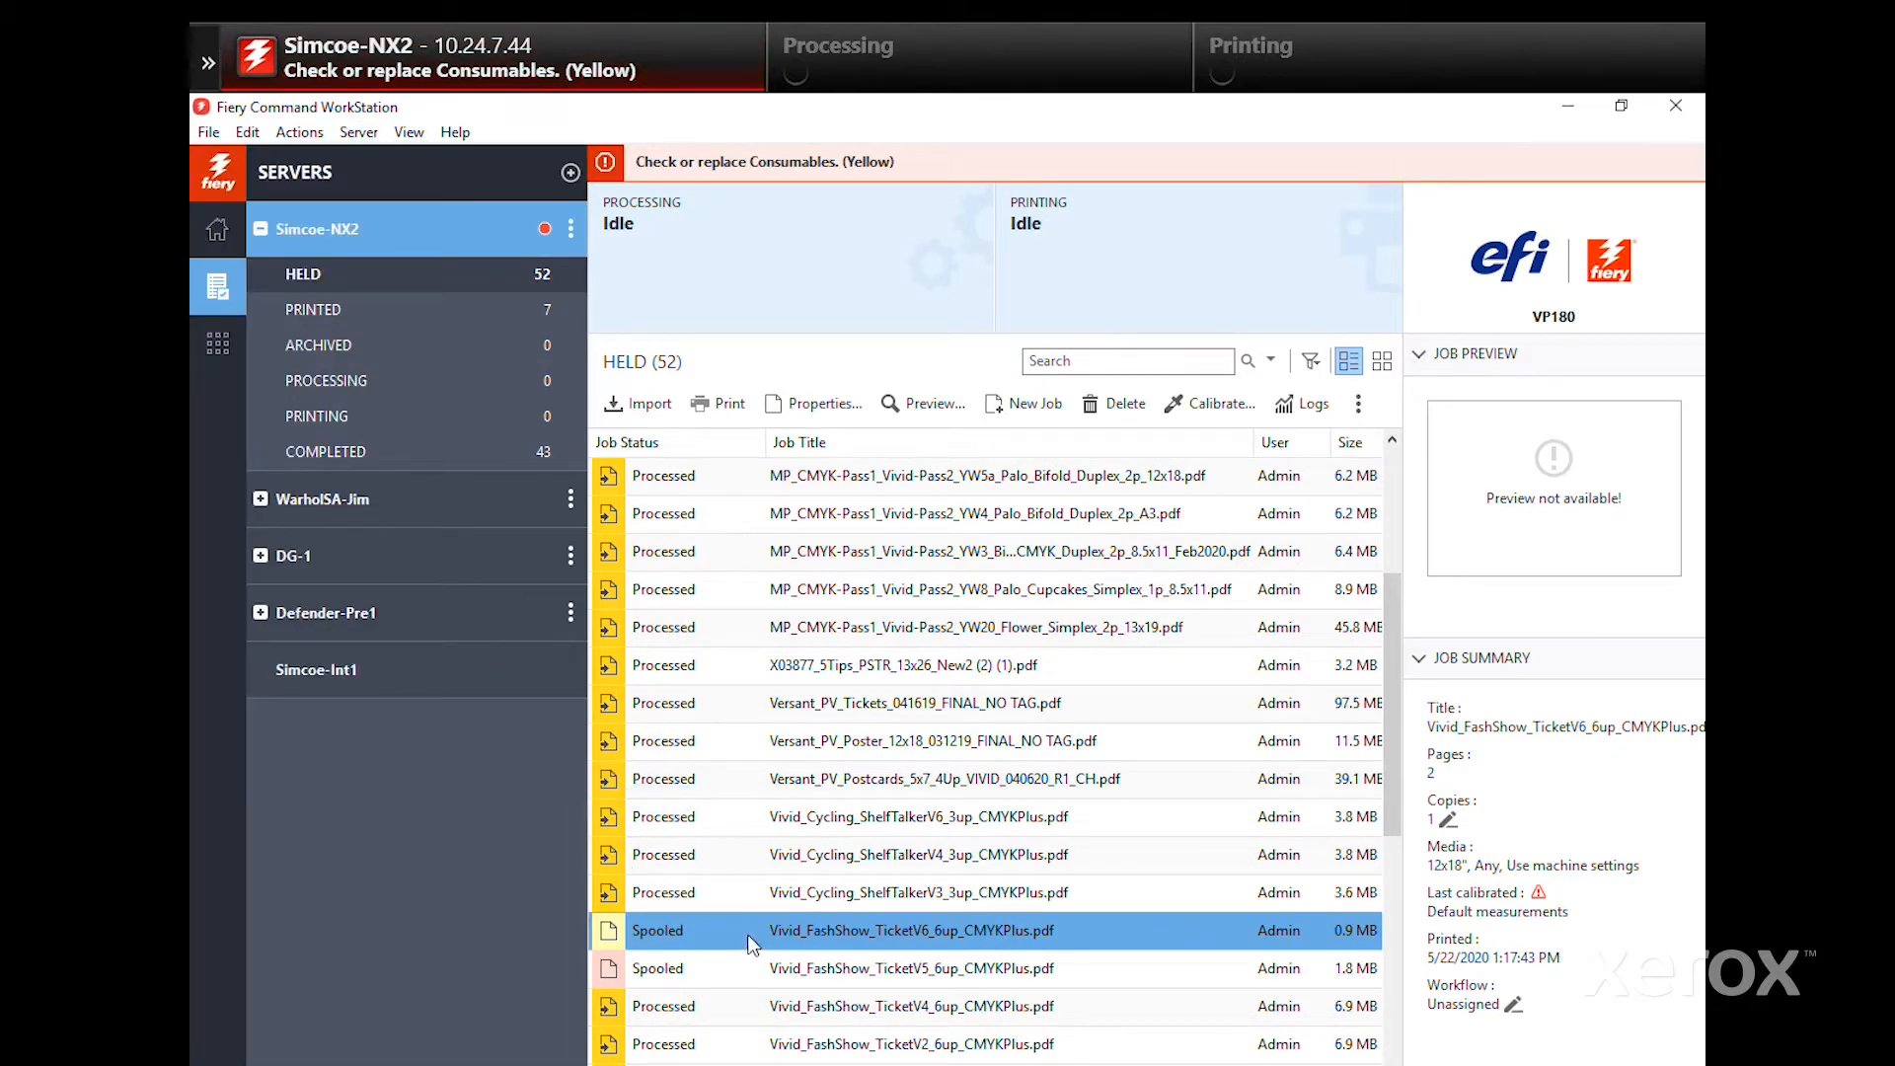
Step: Set the ticket job's Vivid_Kit properties to face-up, normal-order delivery, then Process and Hold
right_click(910, 931)
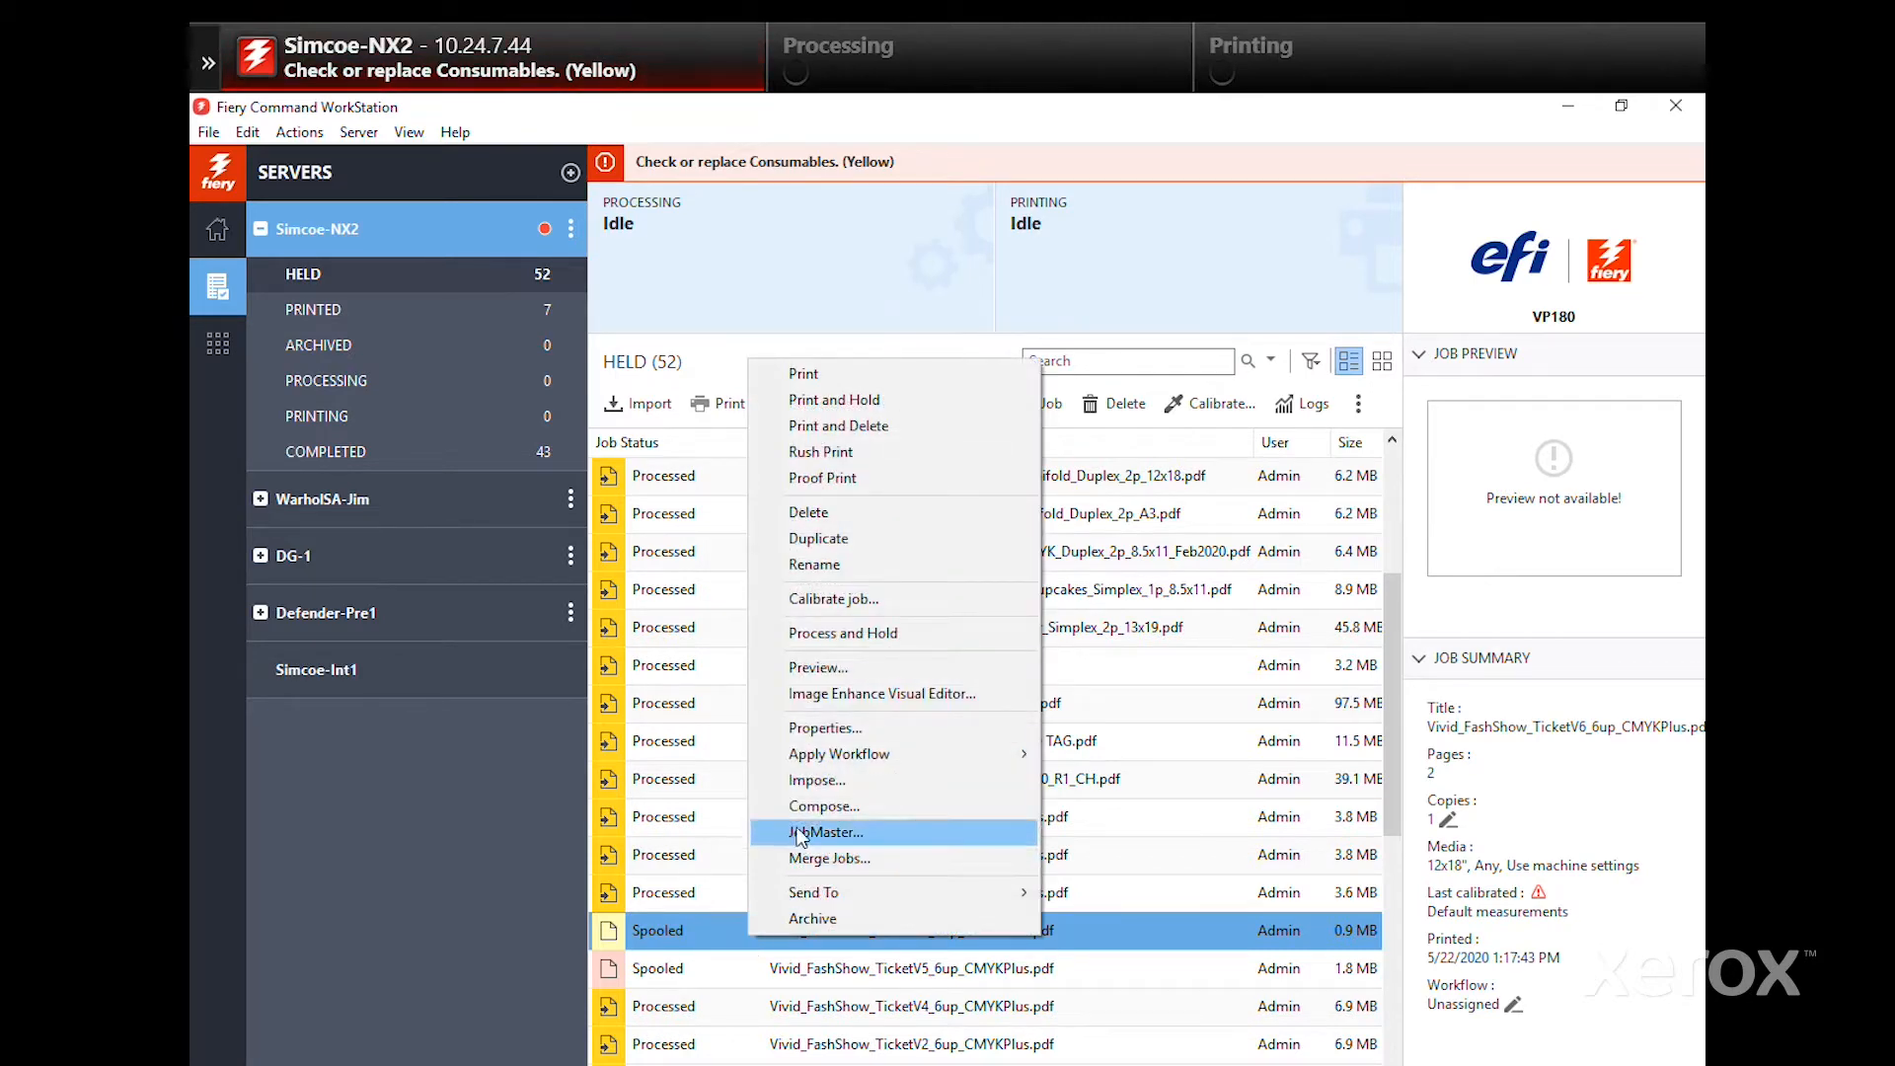
mouse_move(839, 753)
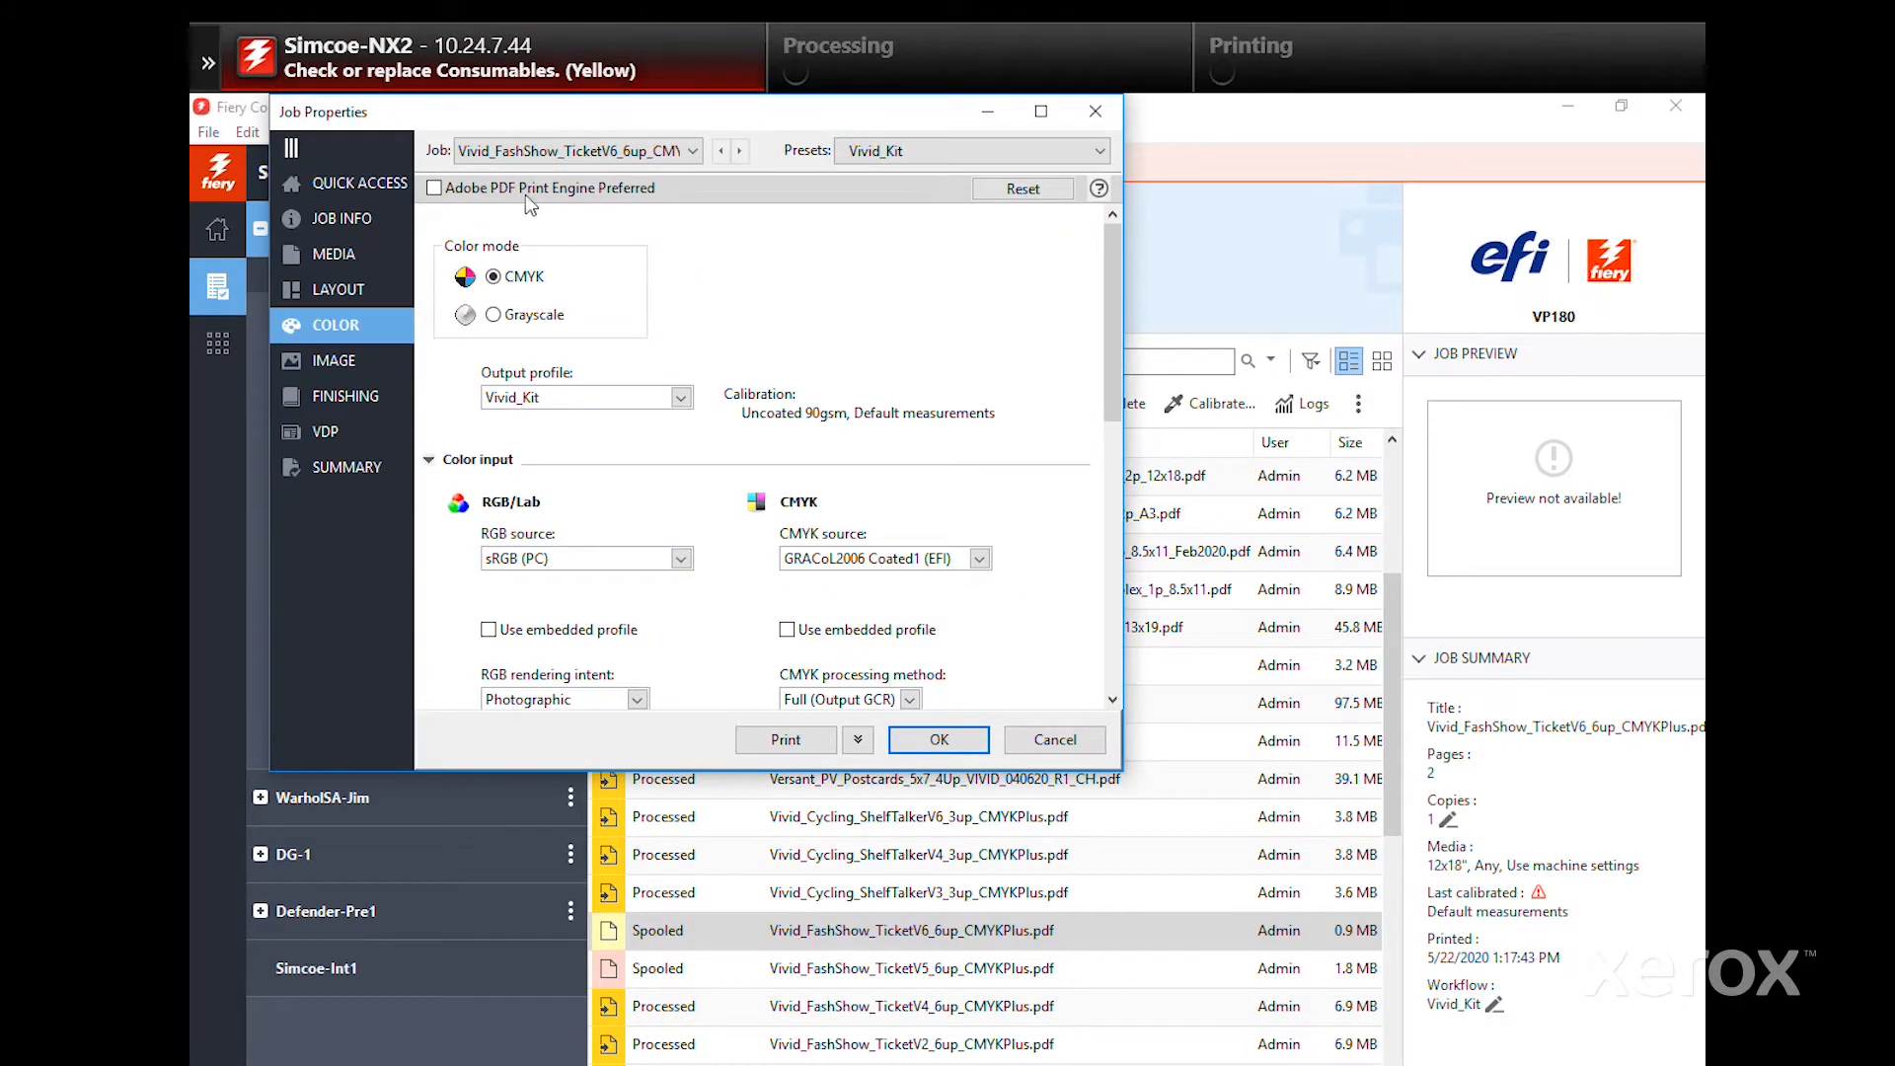
left_click(335, 253)
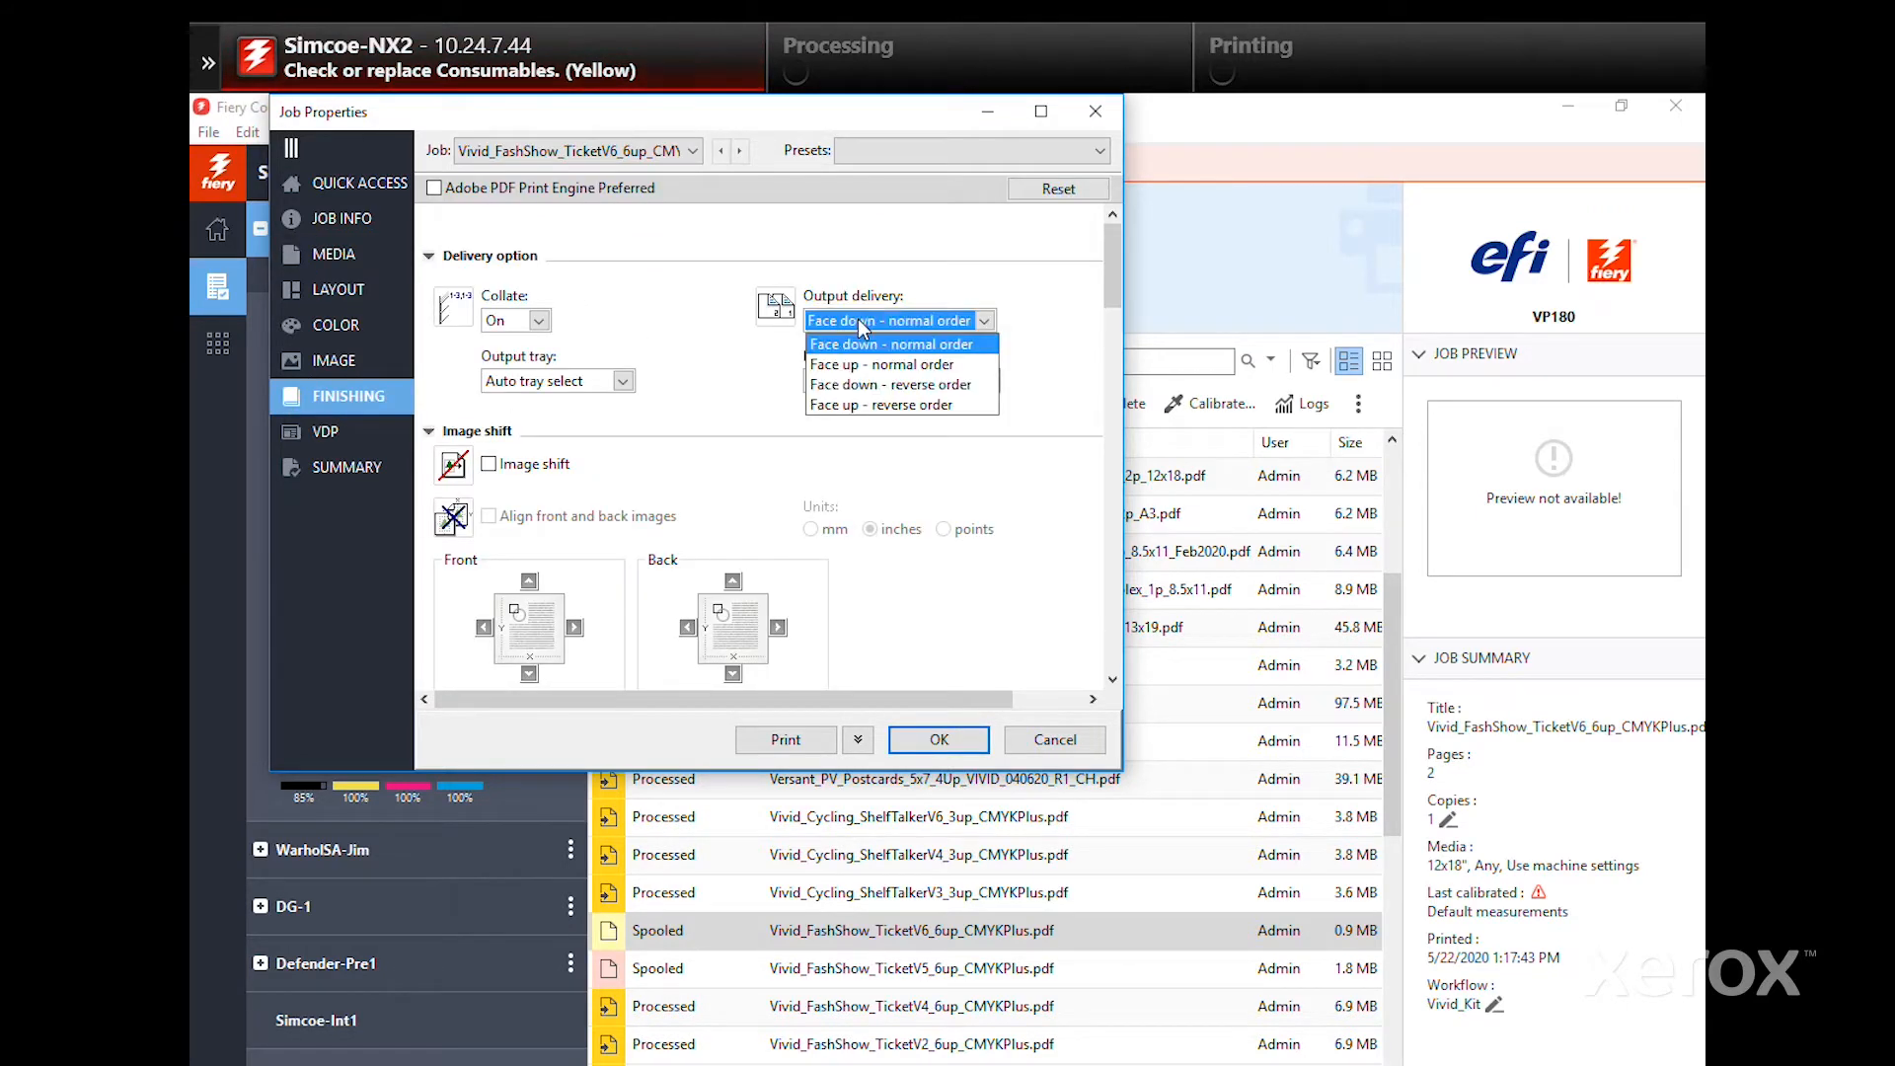
left_click(883, 364)
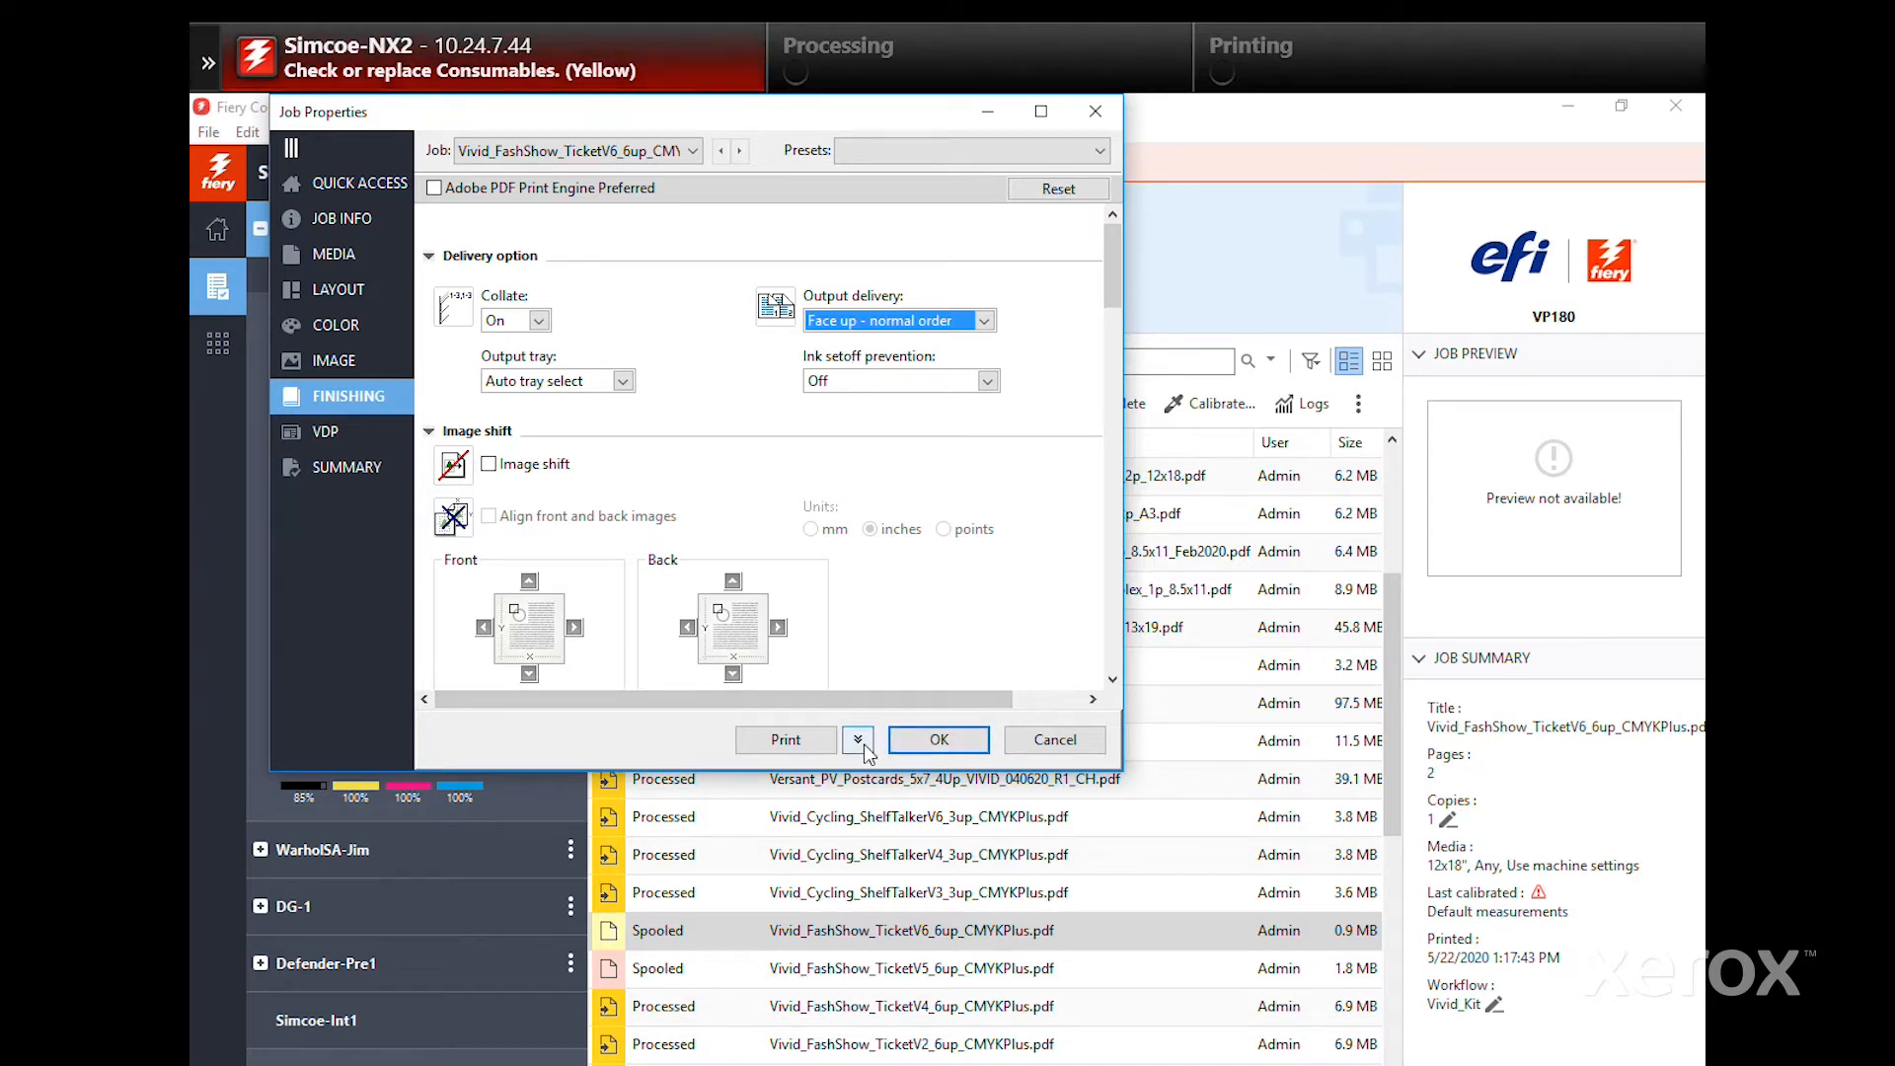
left_click(857, 739)
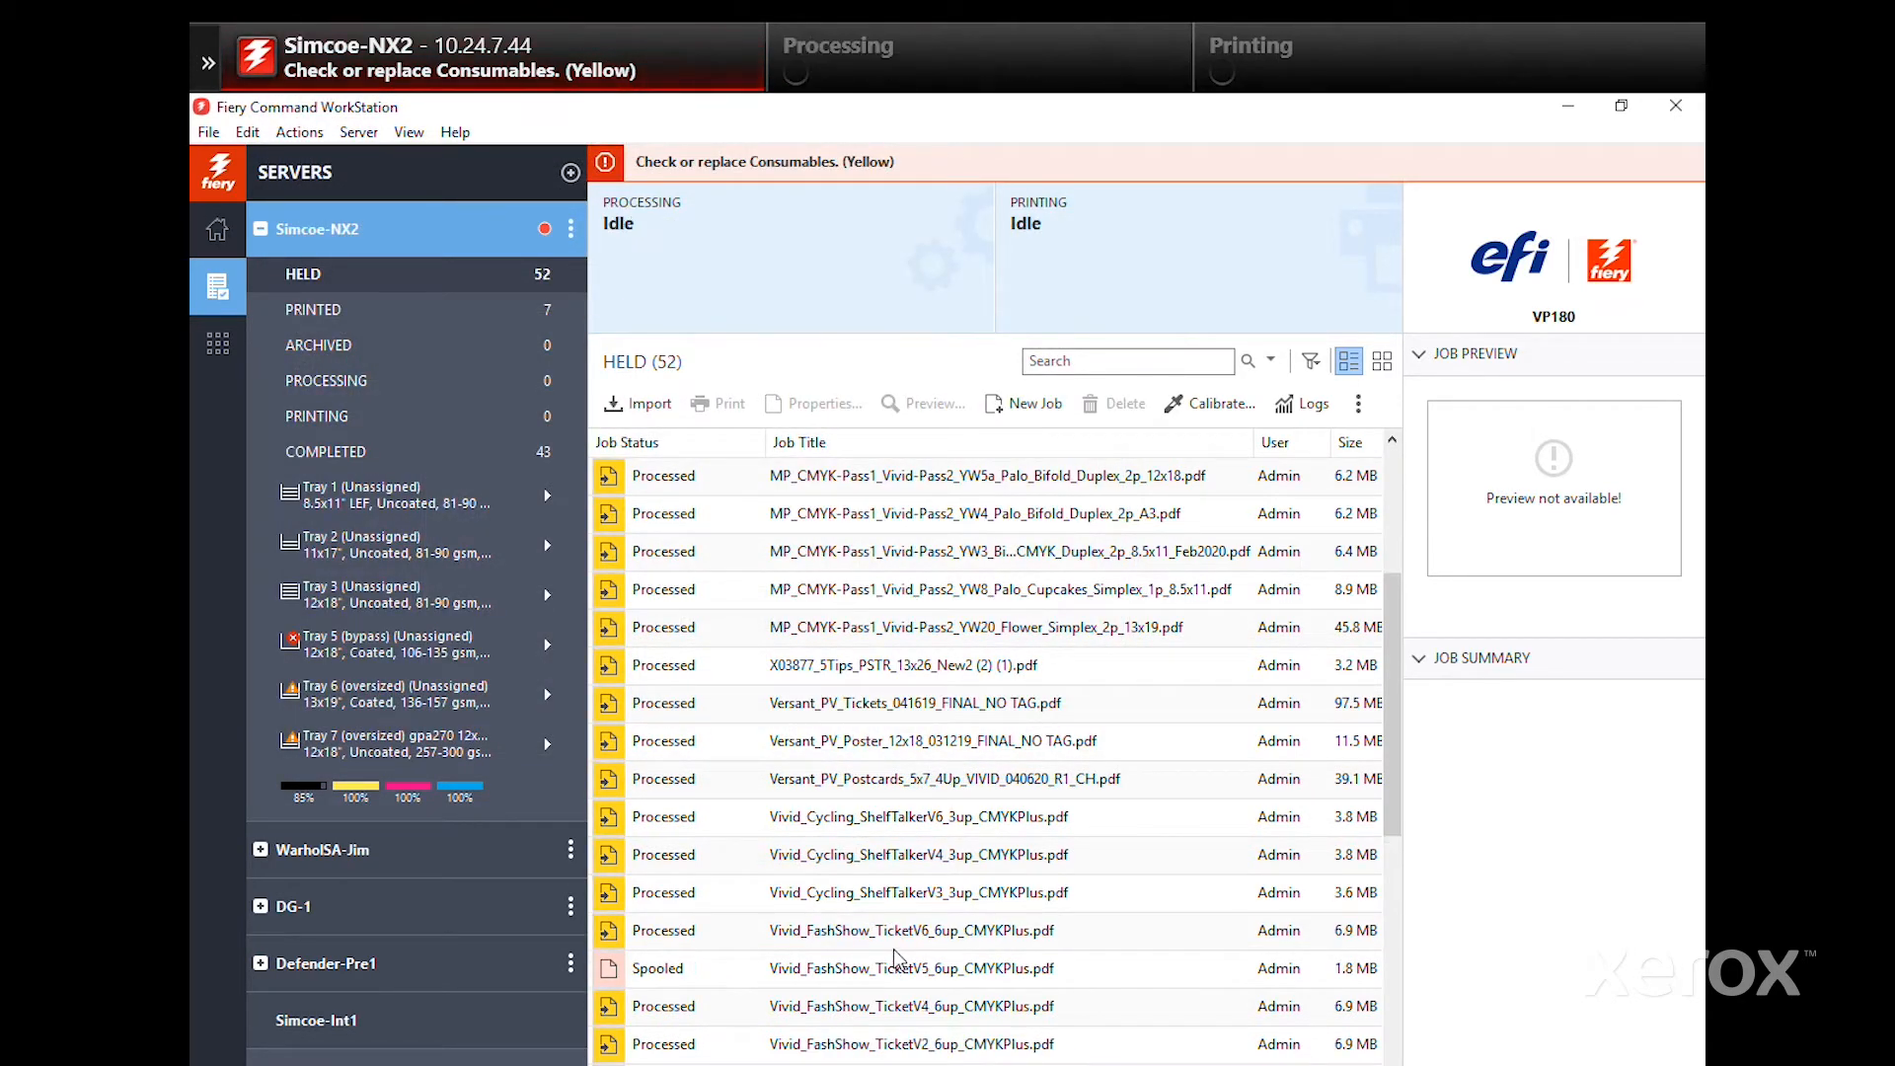
Step: Open Preview on the processed Vivid_FashShow_TicketV6 job from its context menu
right_click(911, 930)
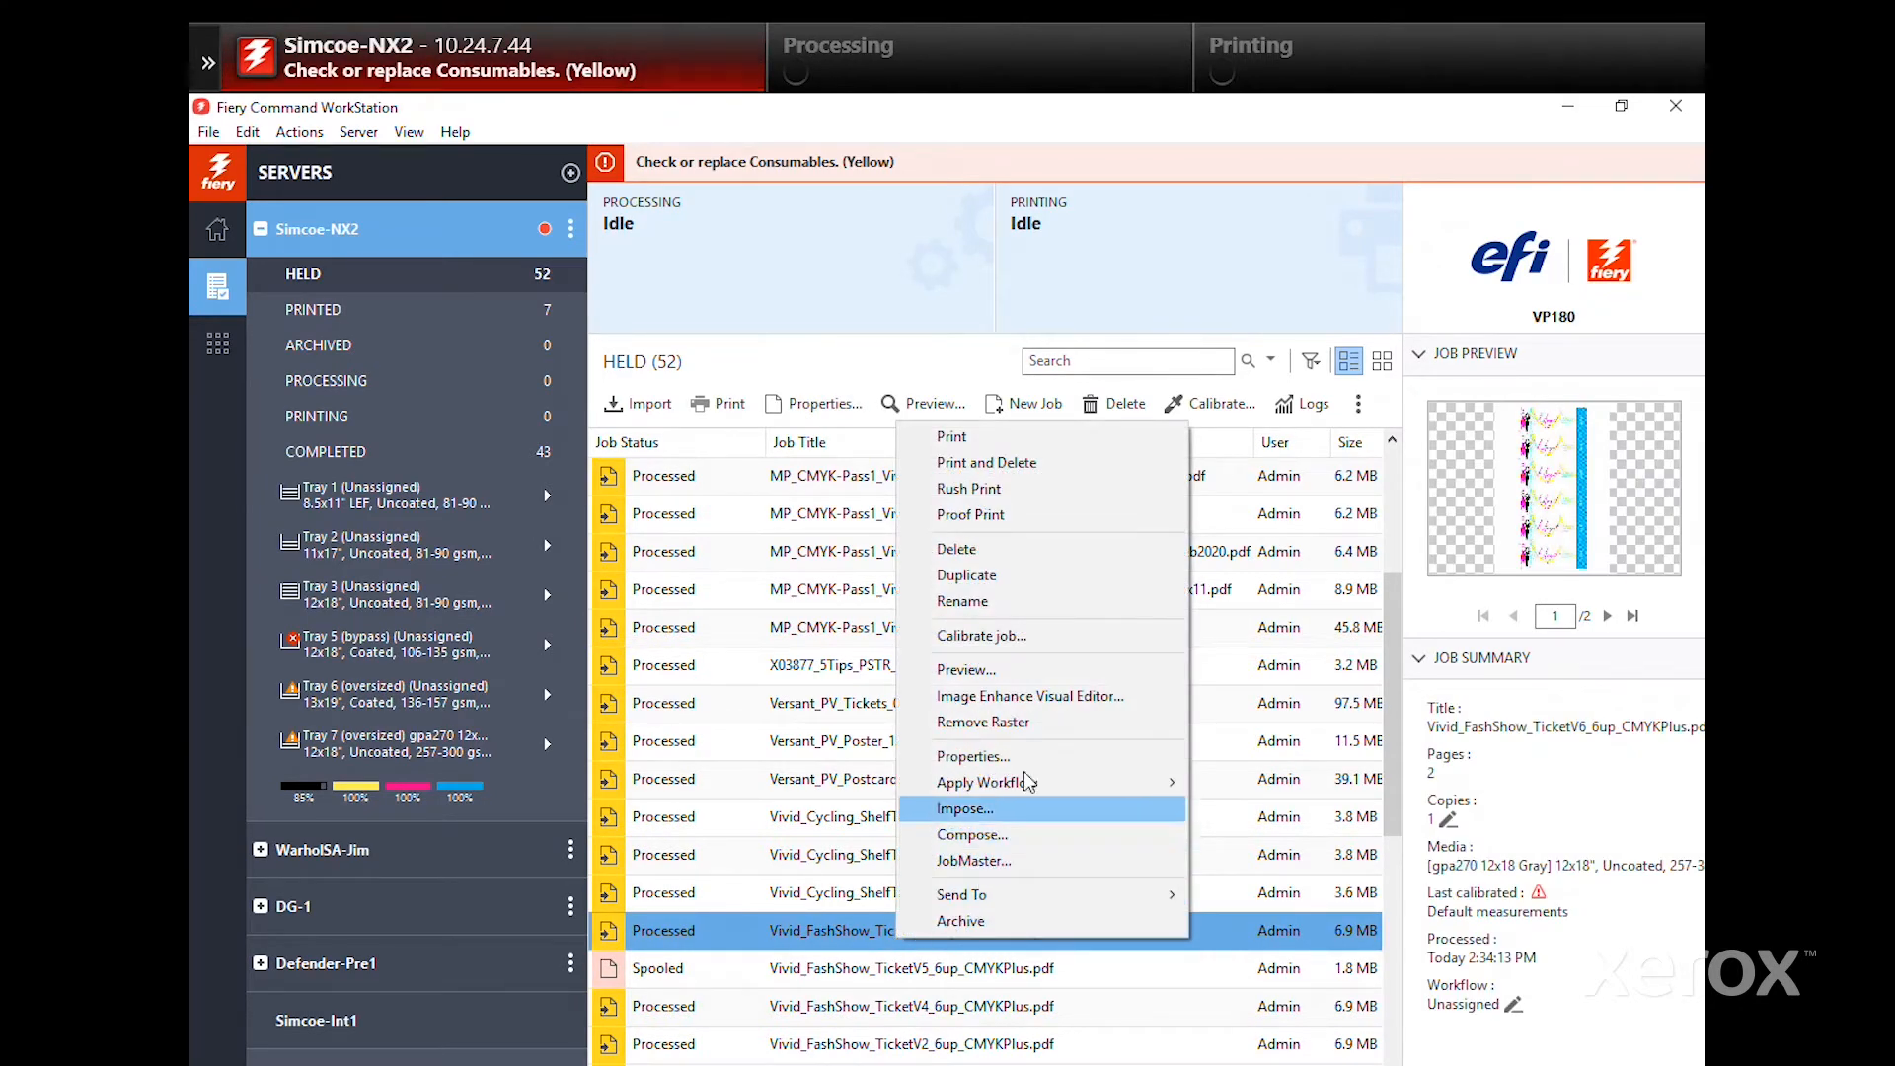
left_click(967, 669)
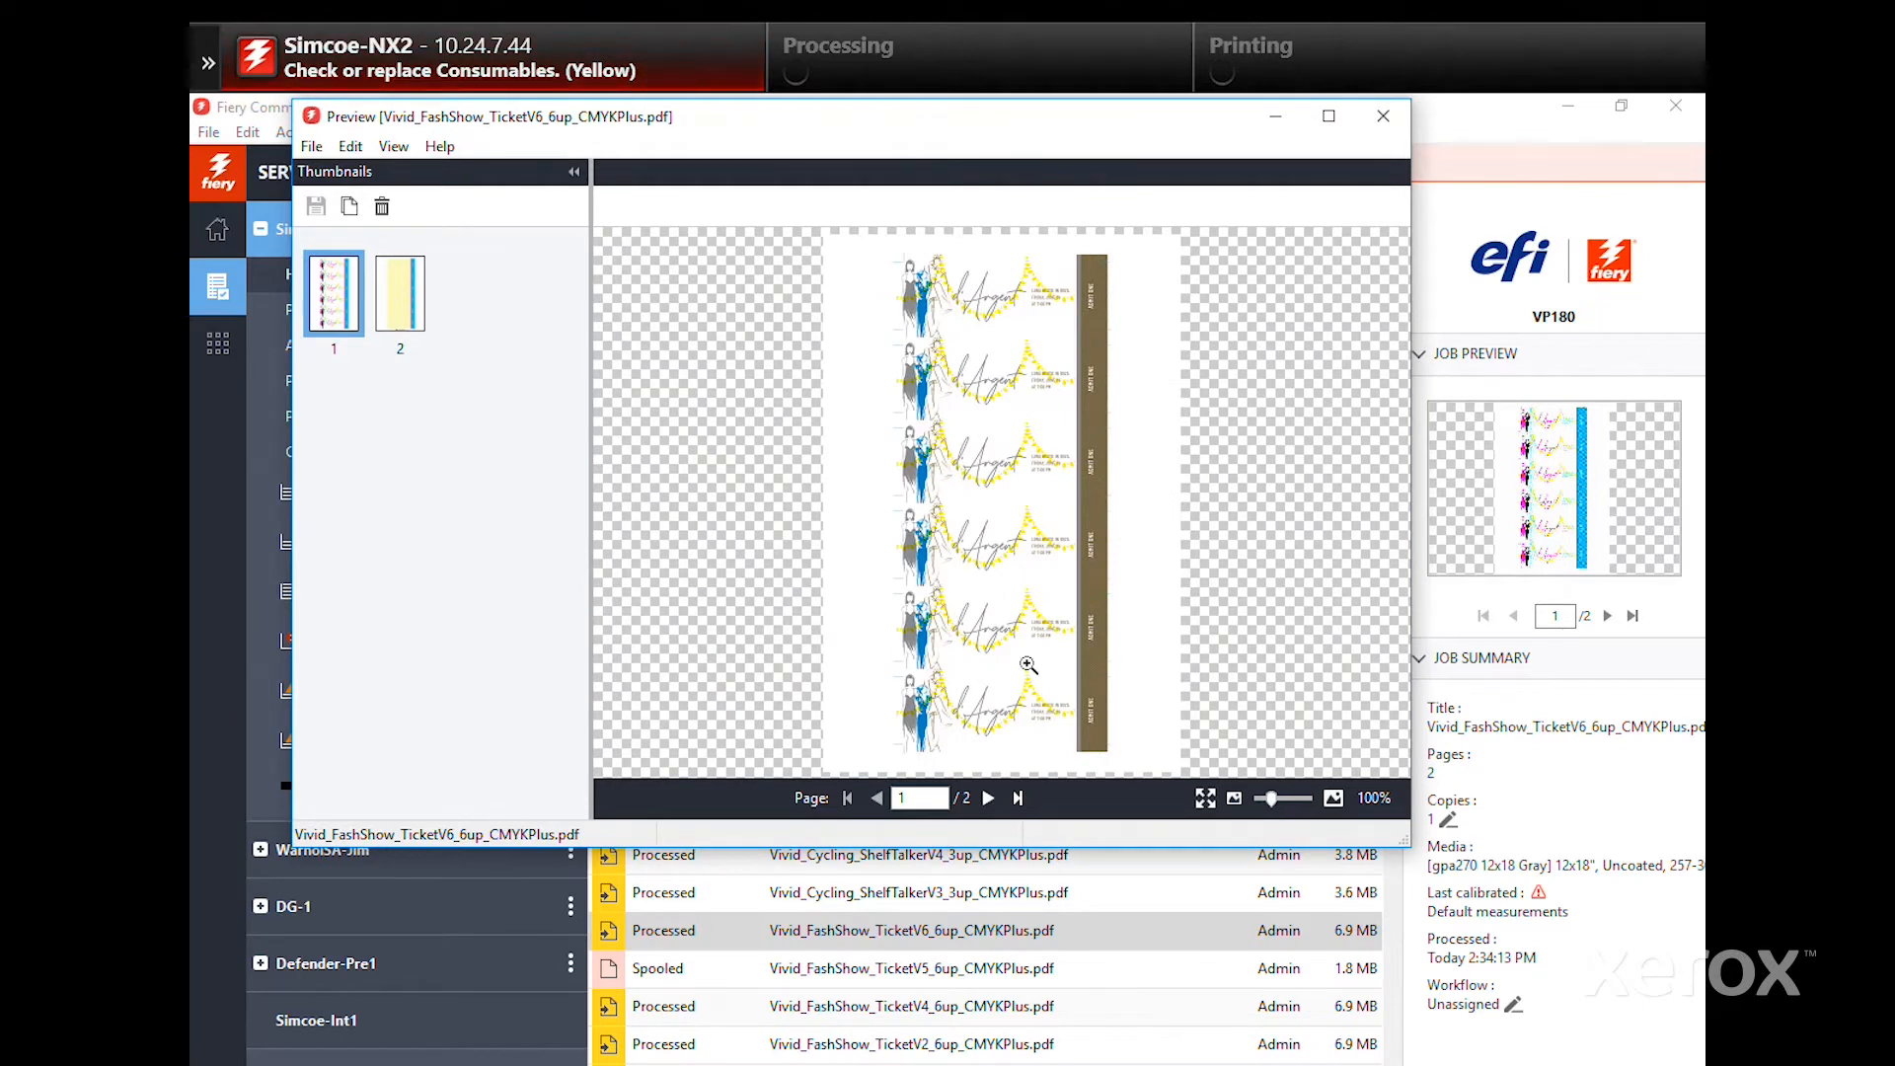
mouse_move(1099, 683)
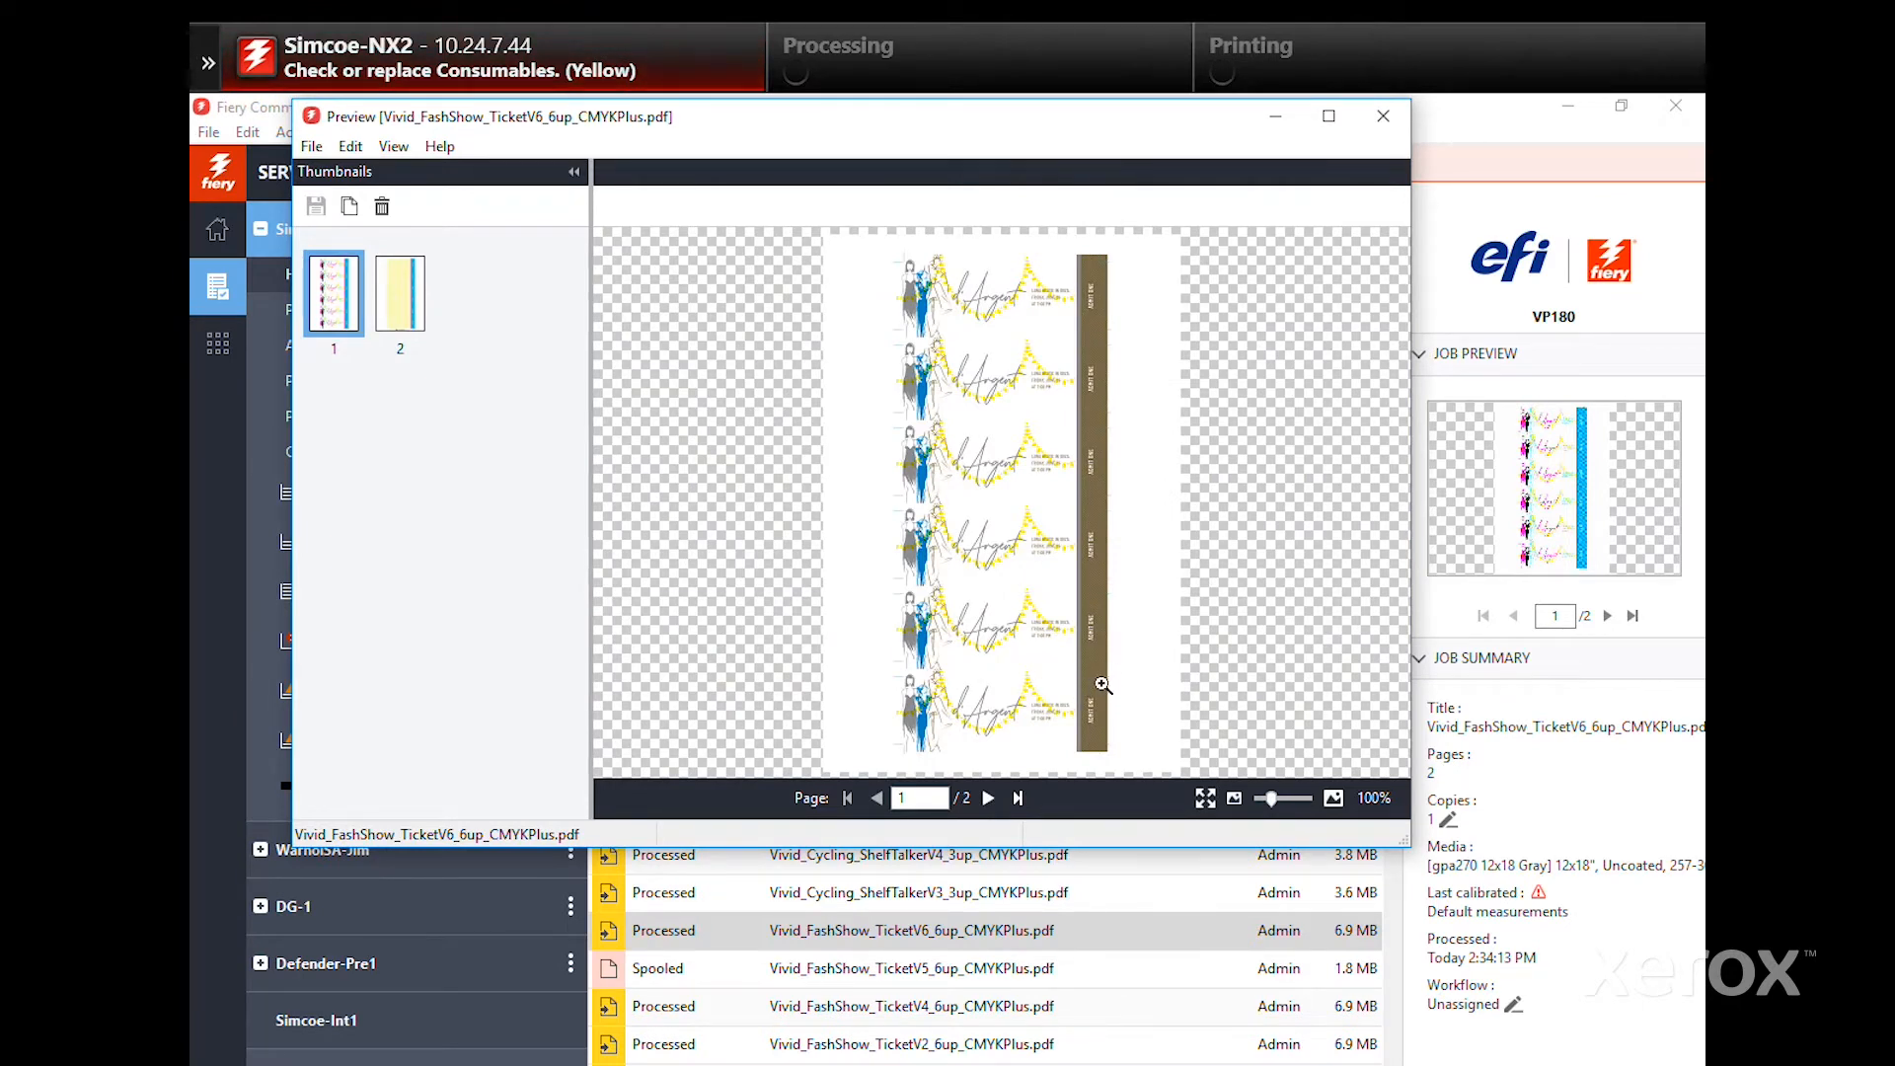